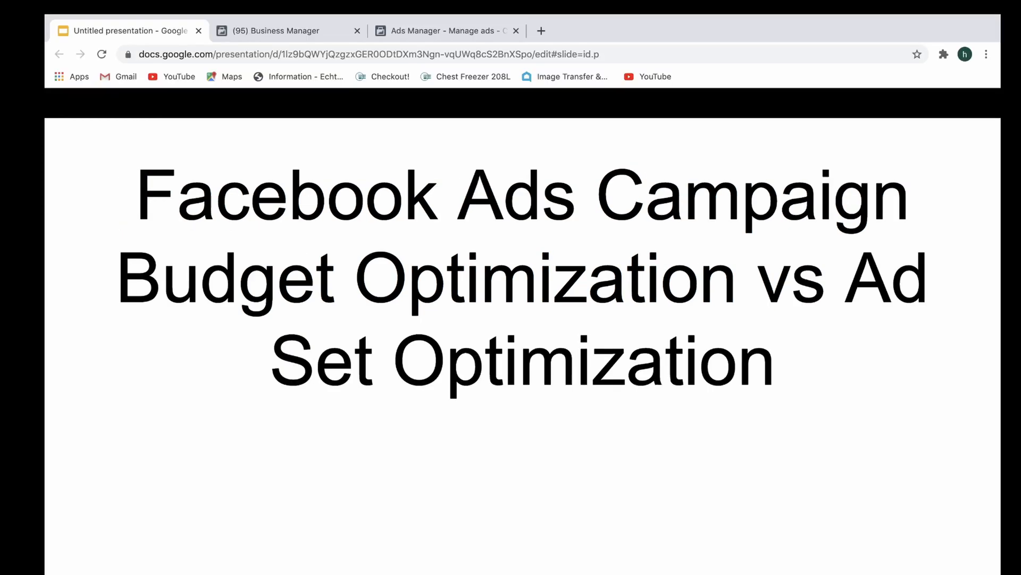
Switch from the slides to the Ads Manager tab, then the Business Manager tab.
{"action": "left_click", "coordinate": [447, 31]}
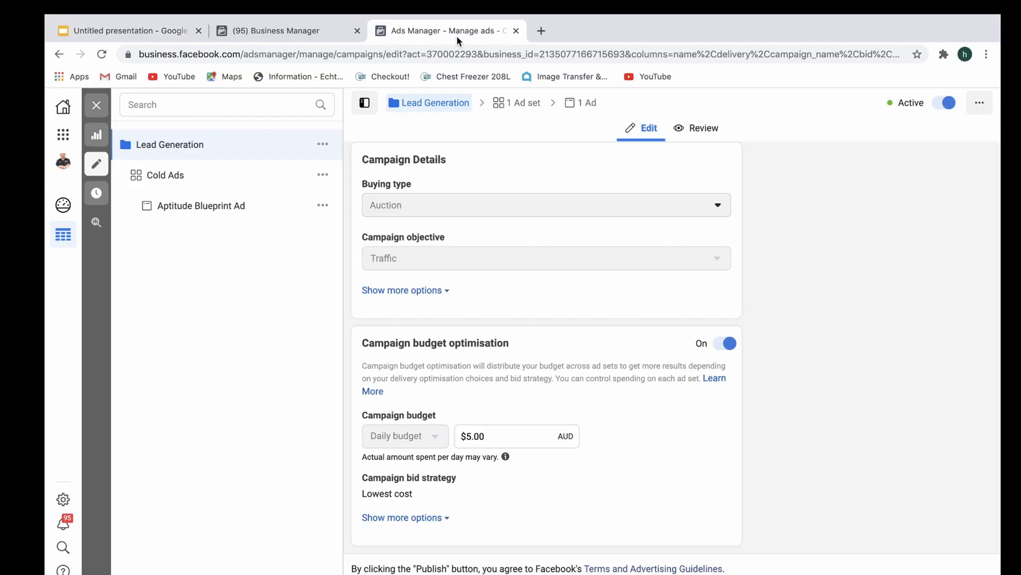
{"action": "left_click", "coordinate": [276, 31]}
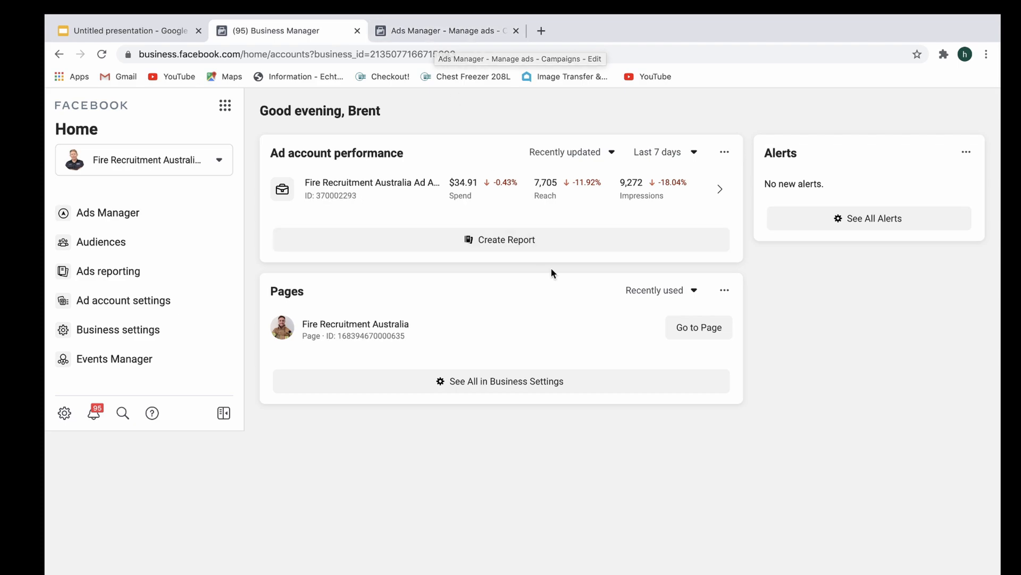
{"action": "mouse_move", "coordinate": [552, 273]}
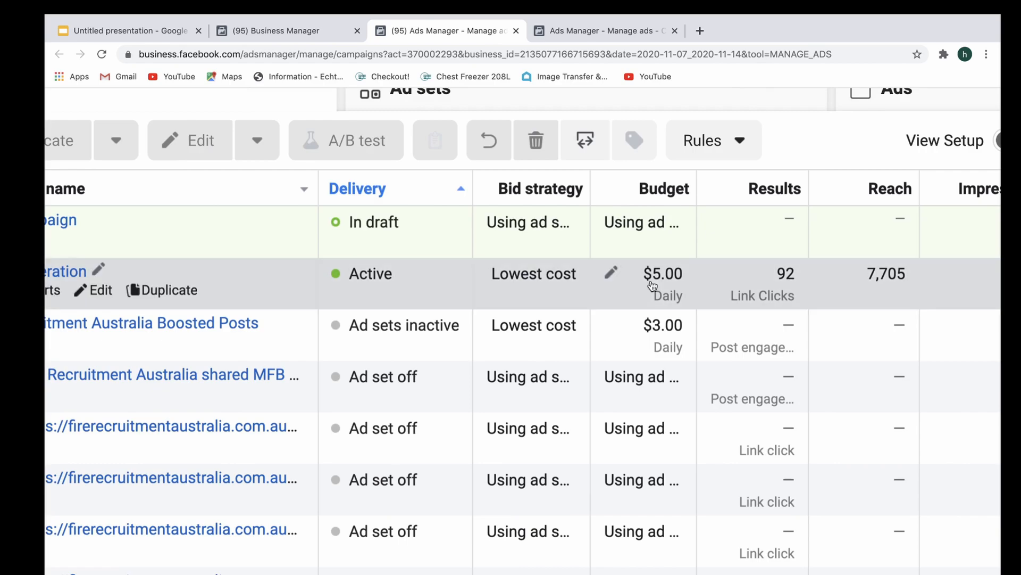
{"action": "mouse_move", "coordinate": [640, 295]}
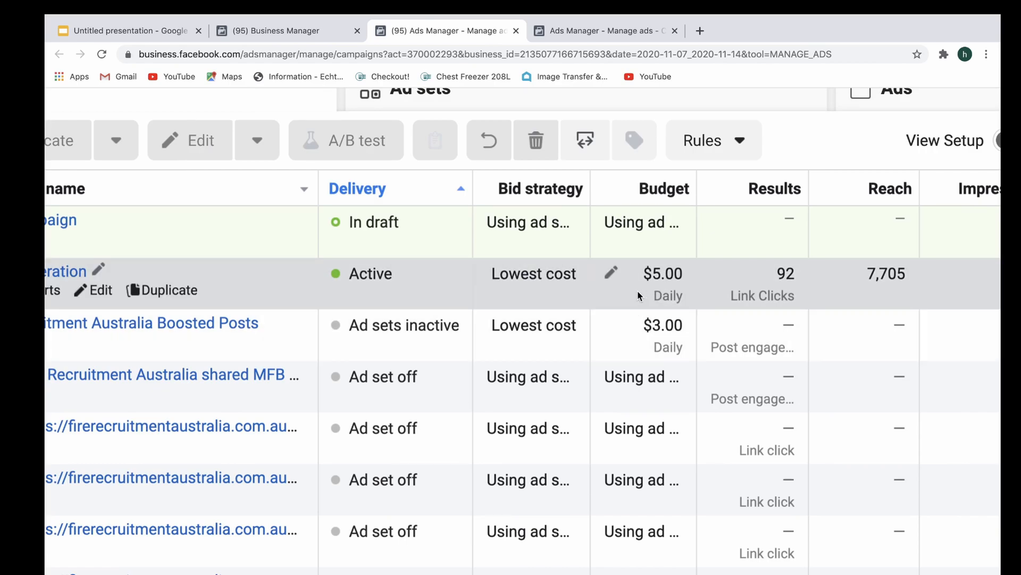
{"action": "scroll", "scroll_direction": "down", "scroll_amount": 3}
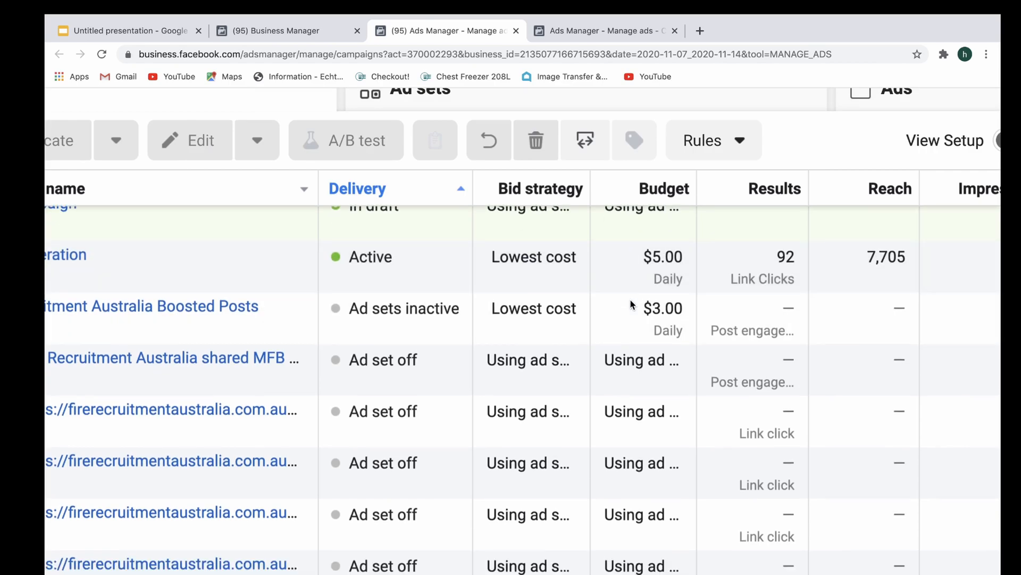
{"action": "scroll", "scroll_direction": "up", "scroll_amount": 3}
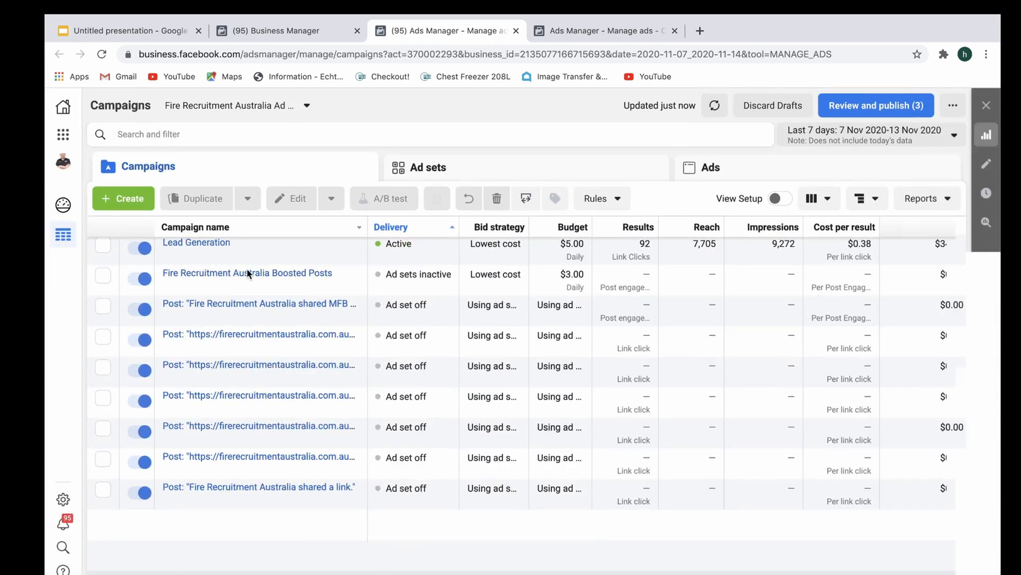
{"action": "left_click", "coordinate": [122, 198]}
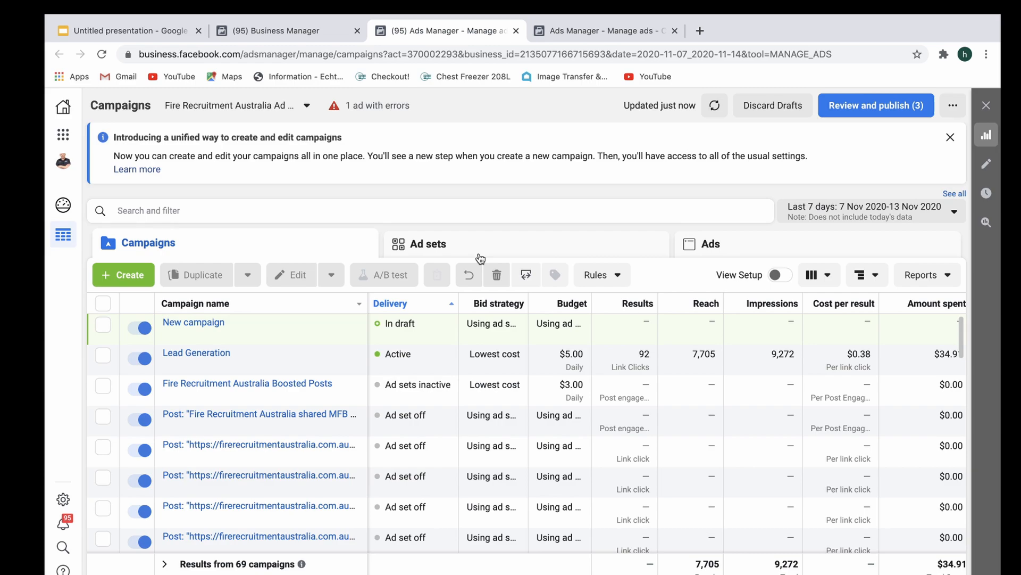
{"action": "mouse_move", "coordinate": [448, 288]}
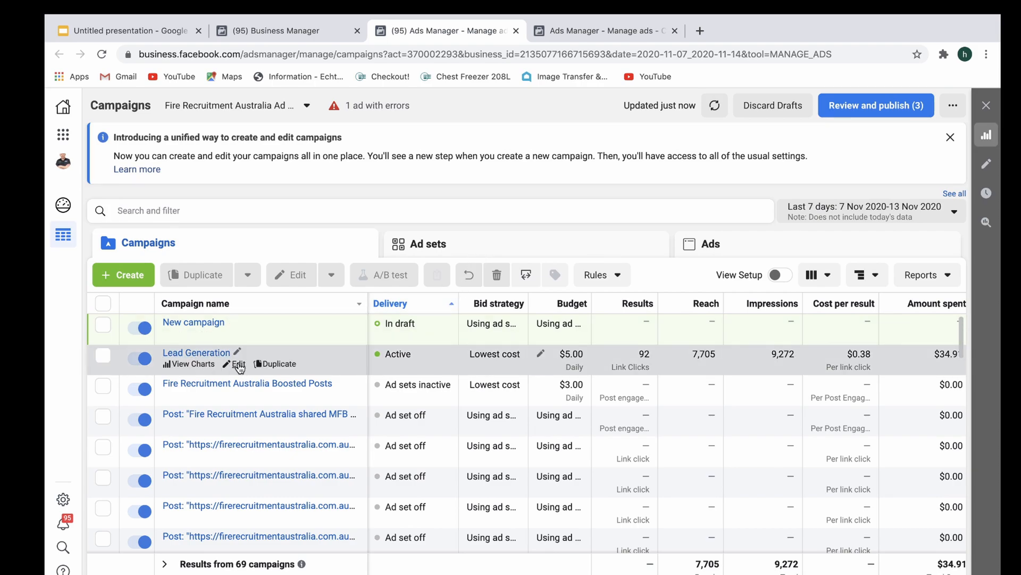
Edit Lead Generation to view its $5.00 daily campaign budget optimisation, then select Cold Ads.
{"action": "left_click", "coordinate": [239, 363]}
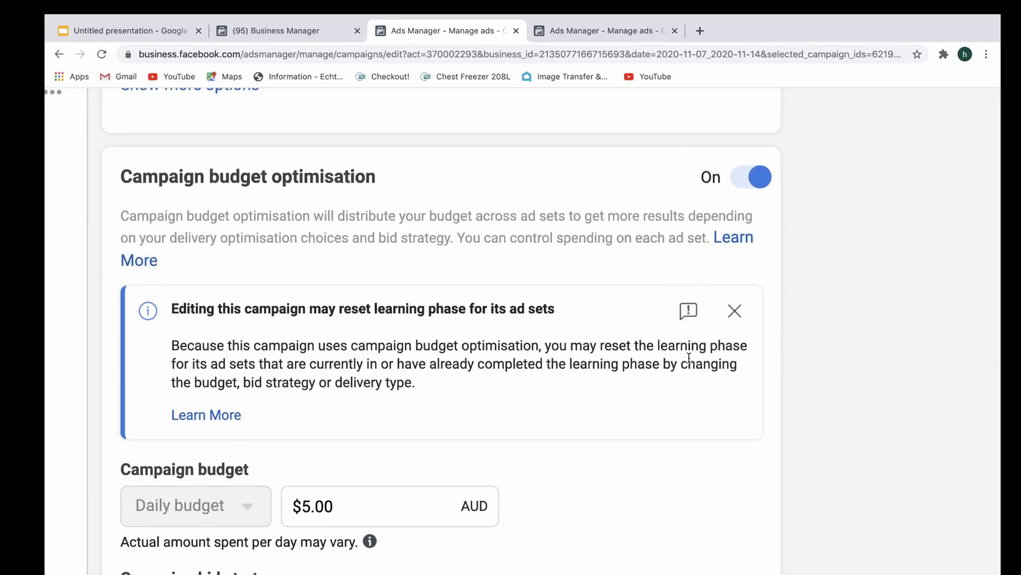
{"action": "scroll", "scroll_direction": "up", "scroll_amount": 3}
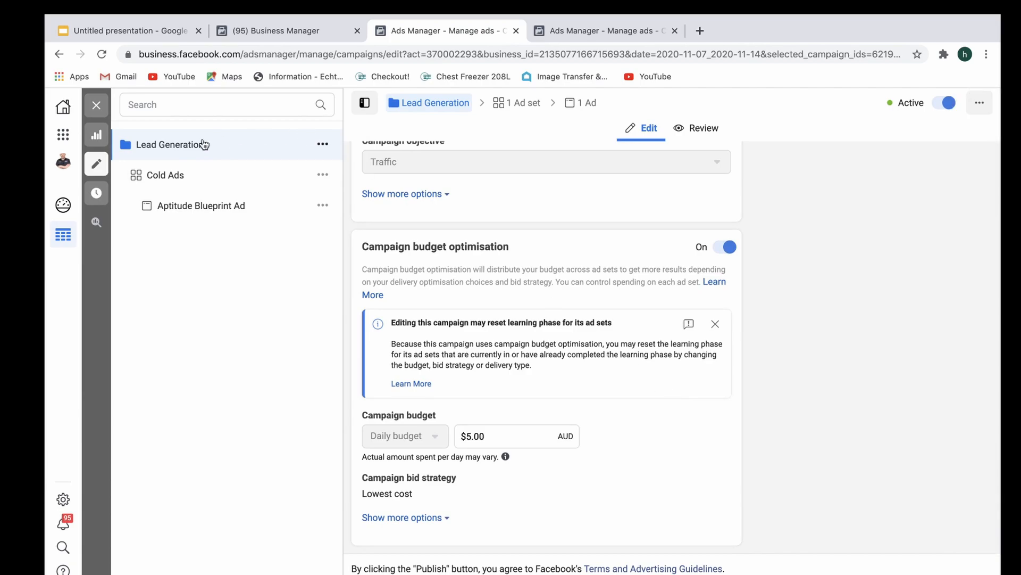
{"action": "left_click", "coordinate": [165, 174]}
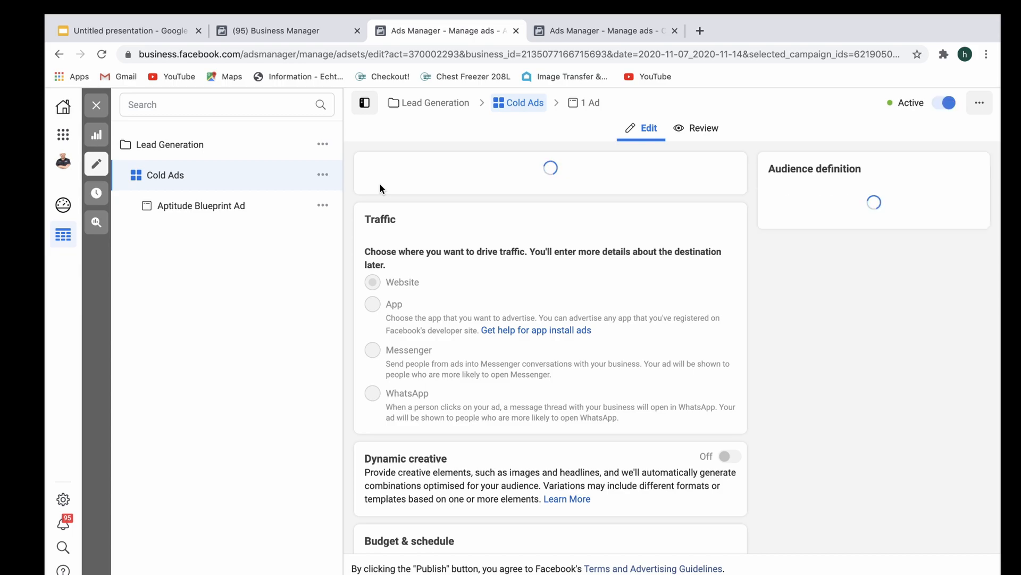
{"action": "scroll", "scroll_direction": "down", "scroll_amount": 3}
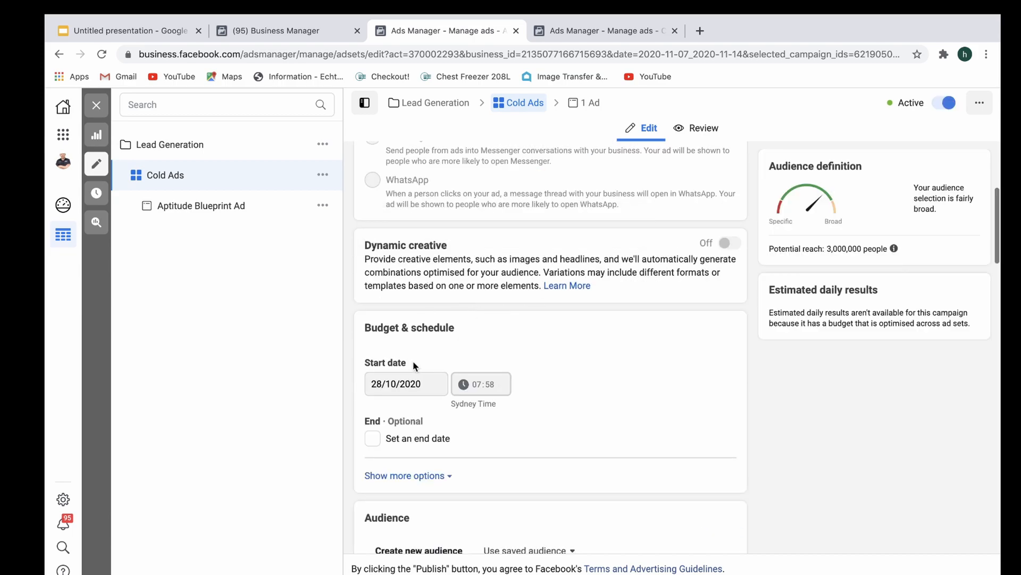
{"action": "mouse_move", "coordinate": [465, 351]}
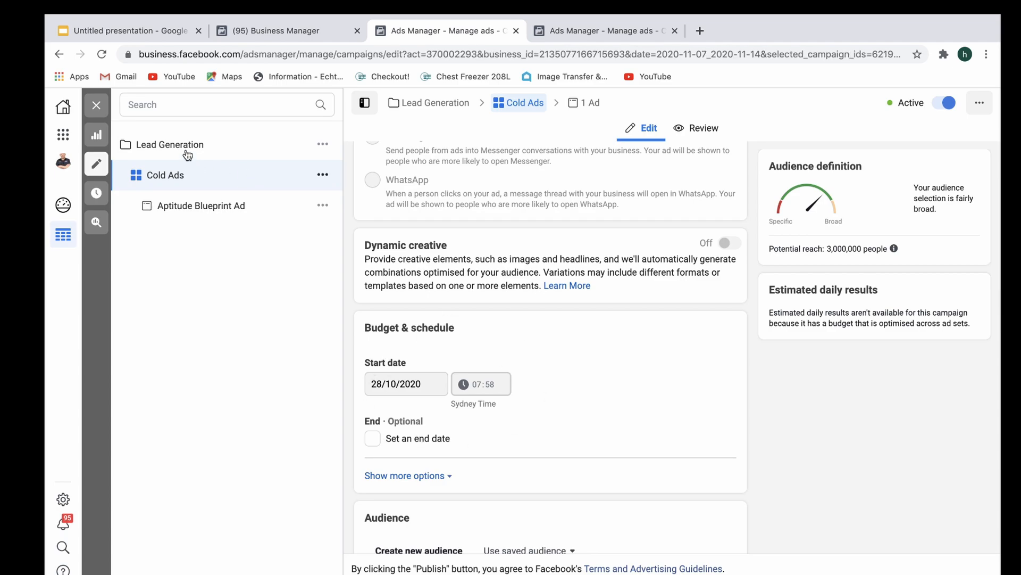
{"action": "left_click", "coordinate": [170, 145]}
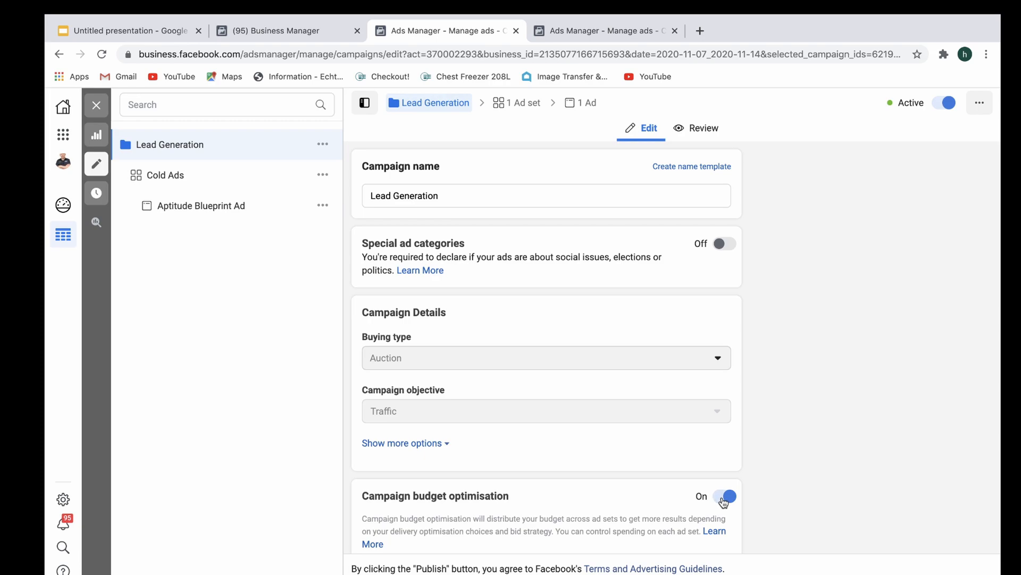
Turn off campaign budget optimisation and publish Cold Ads with a $5.00 daily budget.
{"action": "left_click", "coordinate": [725, 496]}
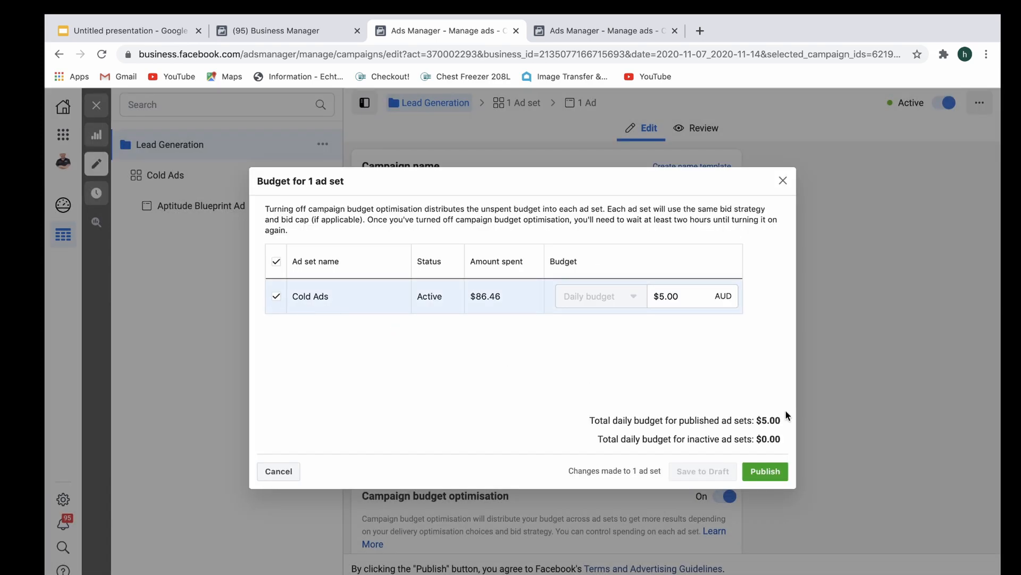
{"action": "left_click", "coordinate": [765, 471]}
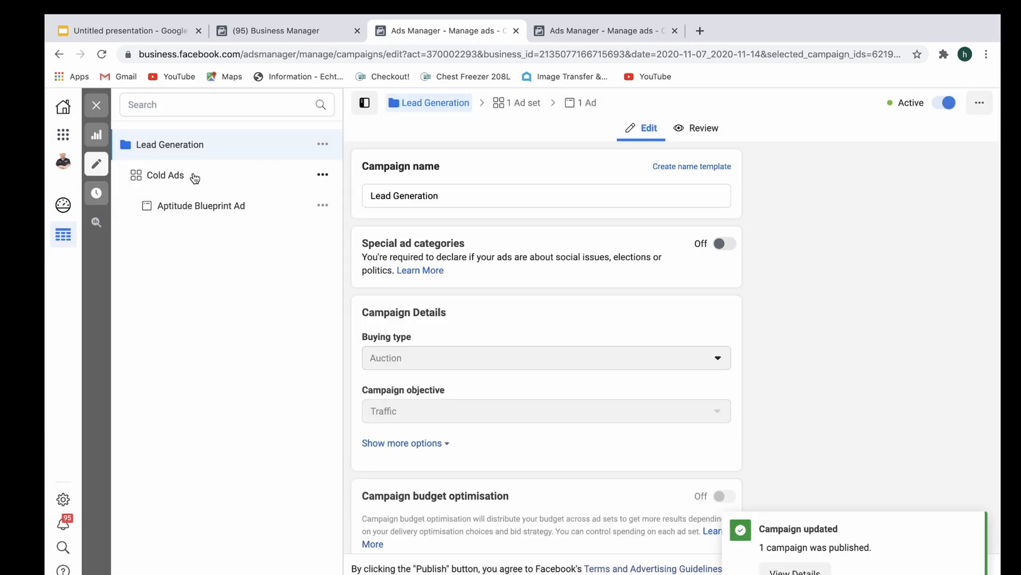
{"action": "left_click", "coordinate": [166, 174]}
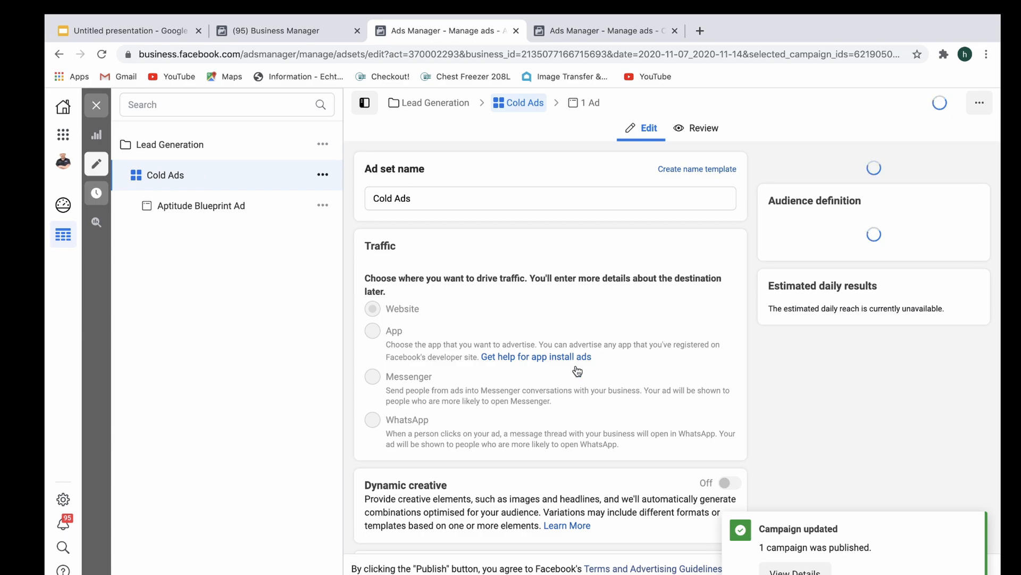
Scroll to Cold Ads' Budget & schedule section showing its $5.00 daily budget.
{"action": "scroll", "scroll_direction": "down", "scroll_amount": 3}
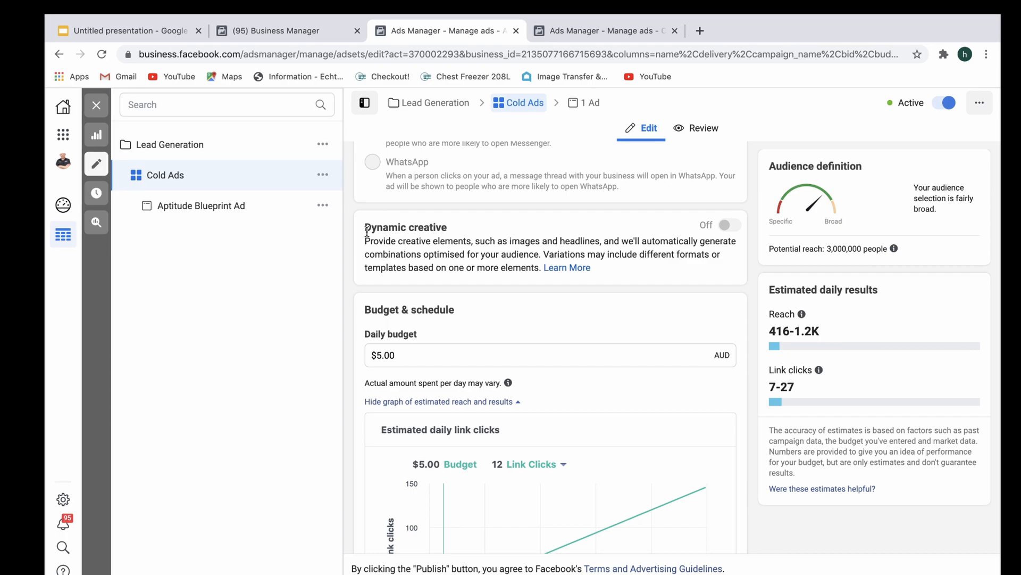
{"action": "mouse_move", "coordinate": [172, 129]}
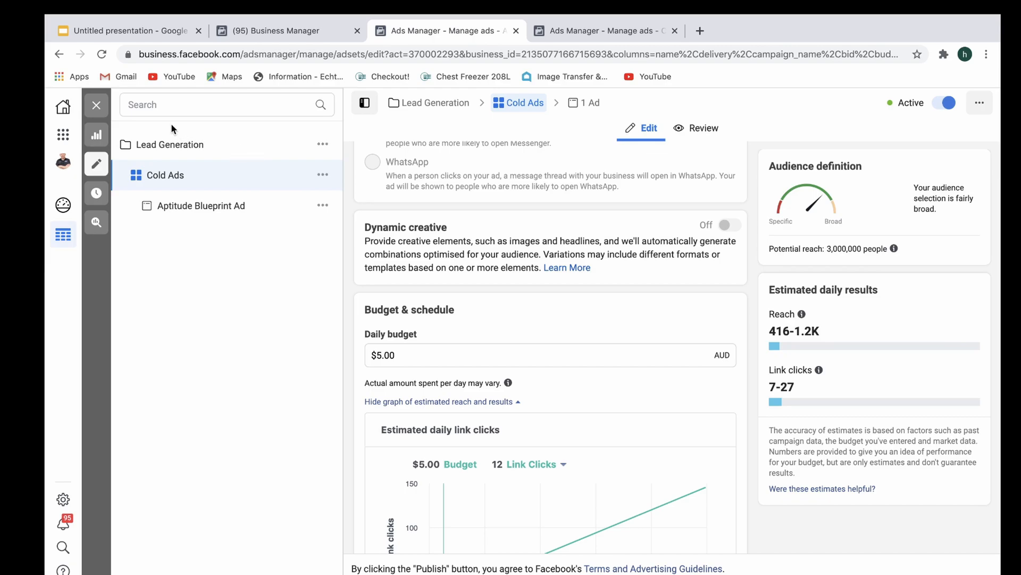
{"action": "mouse_move", "coordinate": [156, 125]}
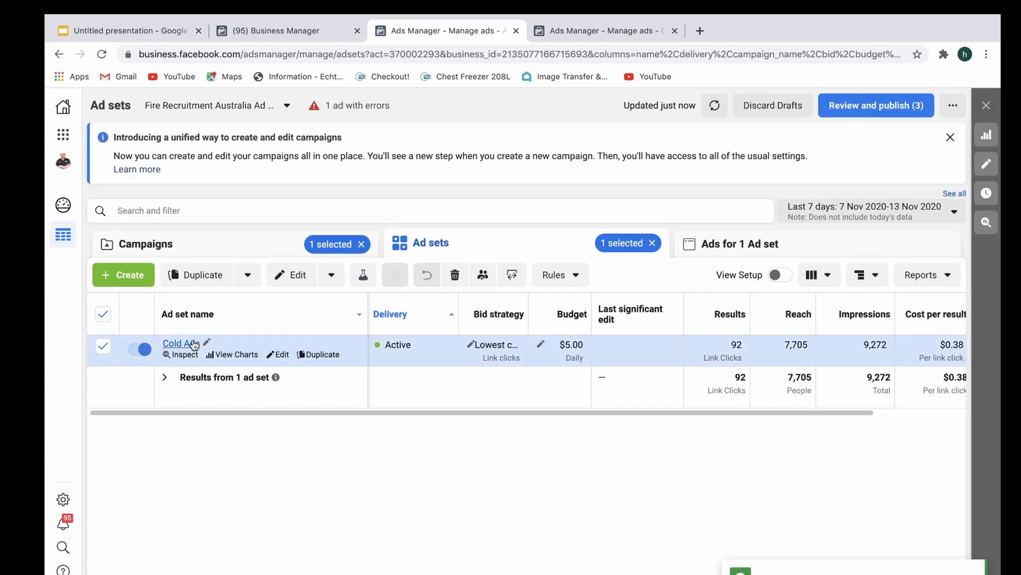
Duplicate Cold Ads once into the existing Lead Generation campaign as Cold Ads – Copy.
{"action": "left_click", "coordinate": [741, 244]}
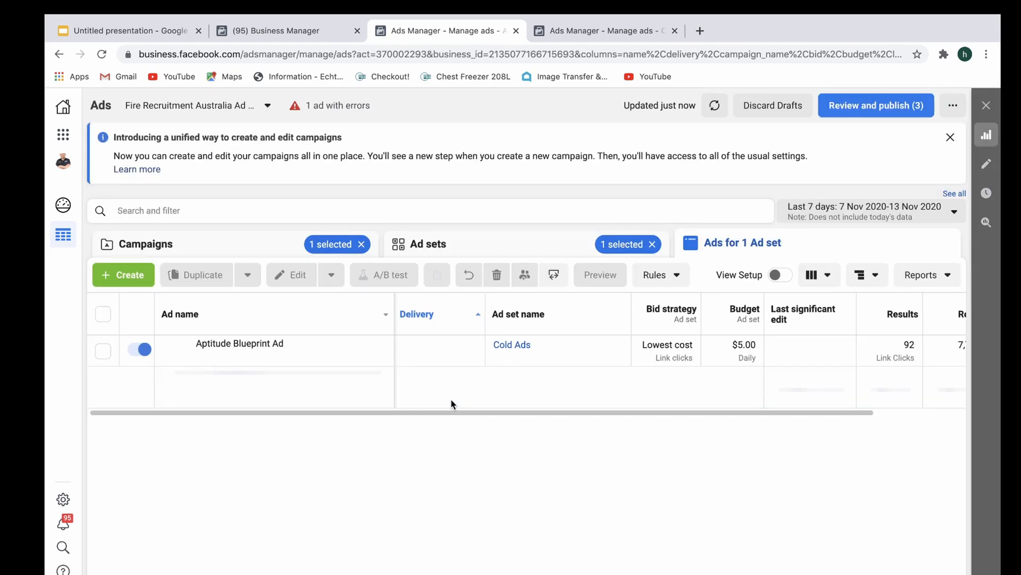
{"action": "left_click", "coordinate": [430, 244]}
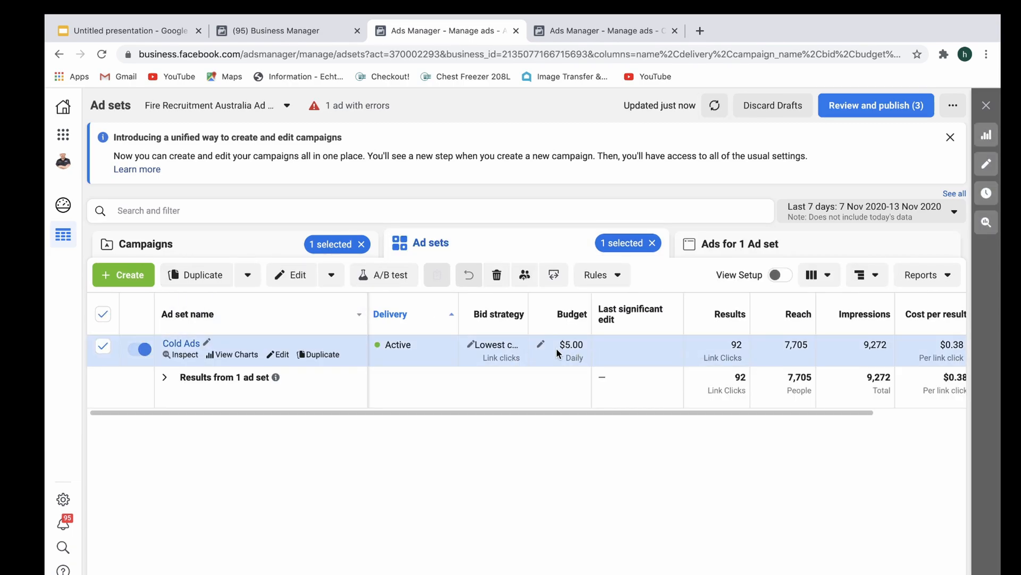
{"action": "mouse_move", "coordinate": [298, 274]}
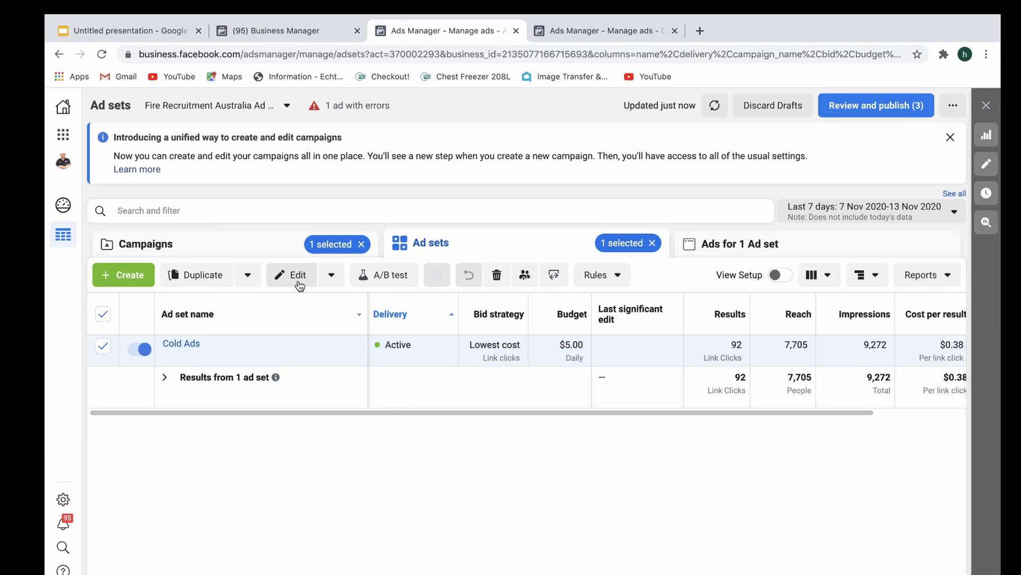
{"action": "left_click", "coordinate": [297, 275]}
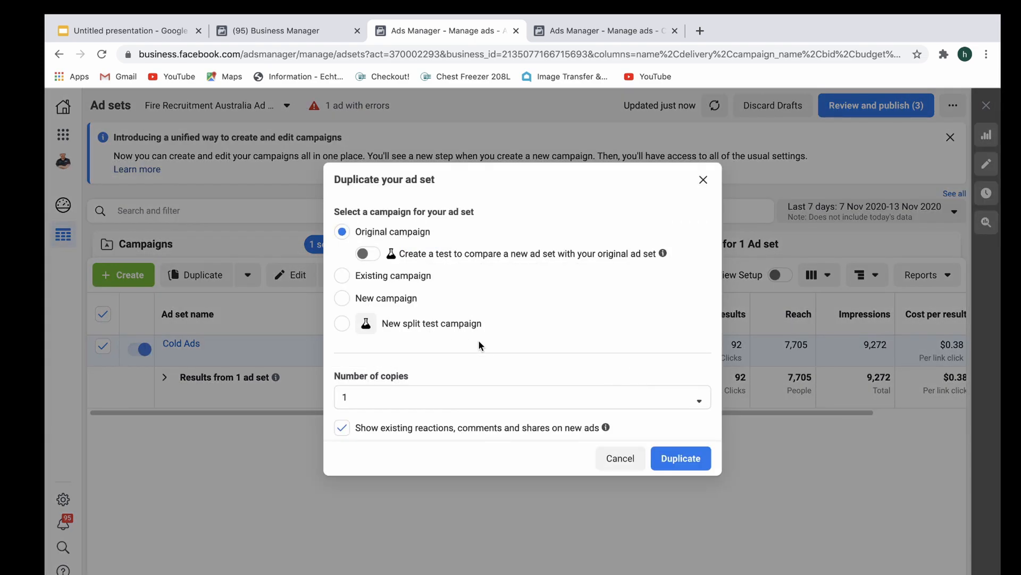
{"action": "left_click", "coordinate": [342, 275]}
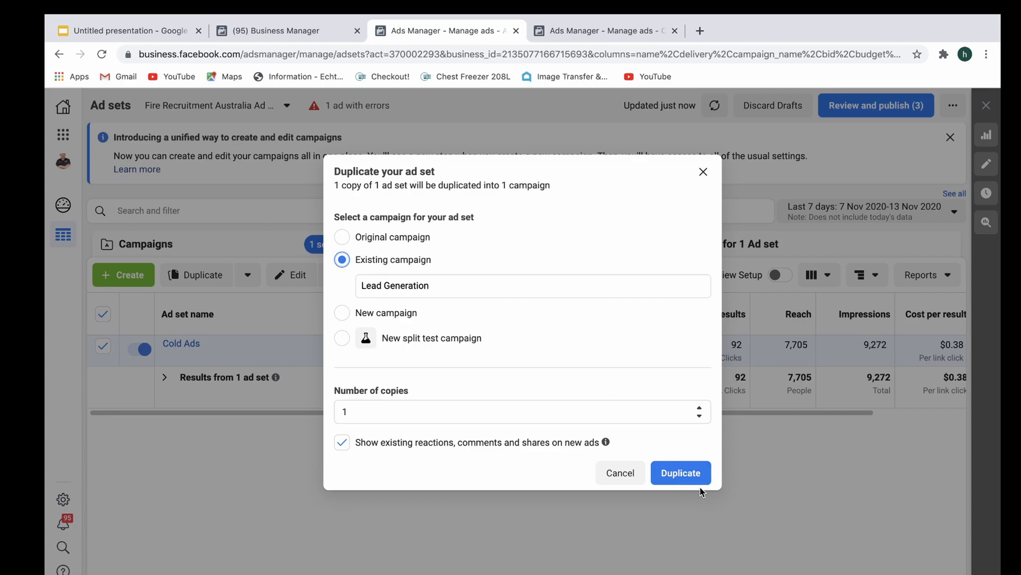
{"action": "left_click", "coordinate": [680, 472]}
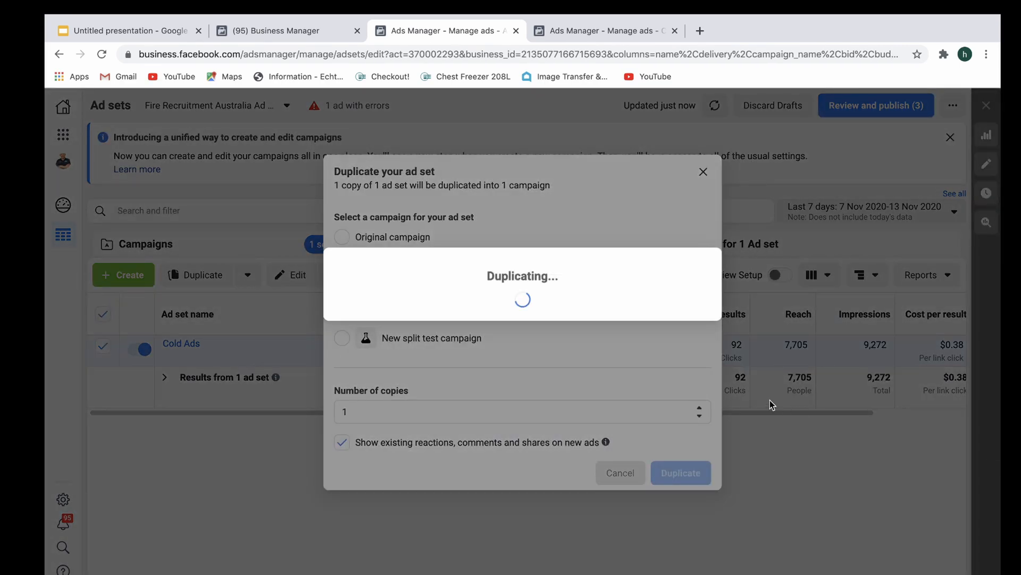
{"action": "left_click", "coordinate": [680, 473]}
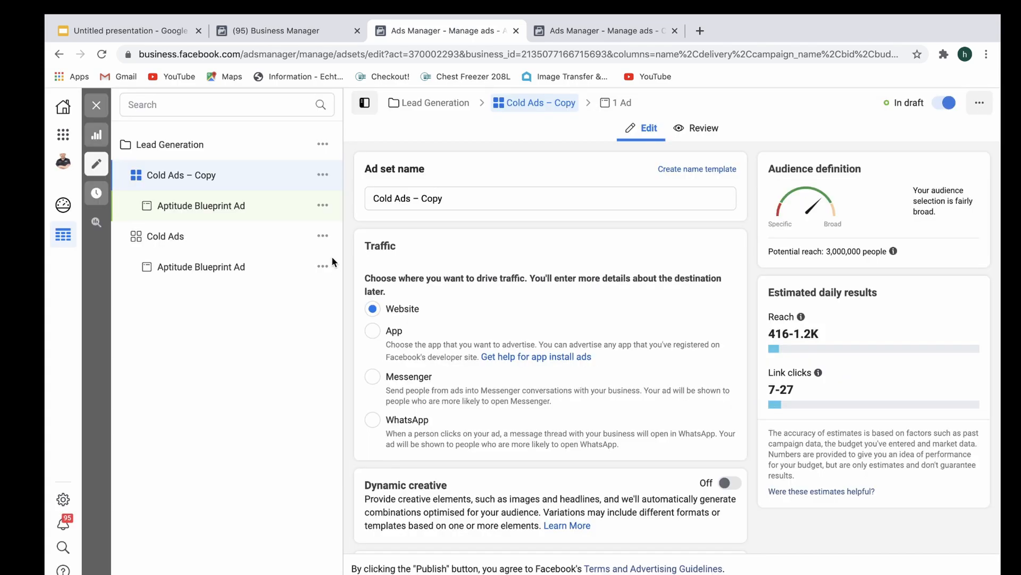
Edit Cold Ads – Copy's daily budget field, keeping it at $5.00.
{"action": "scroll", "scroll_direction": "down", "scroll_amount": 3}
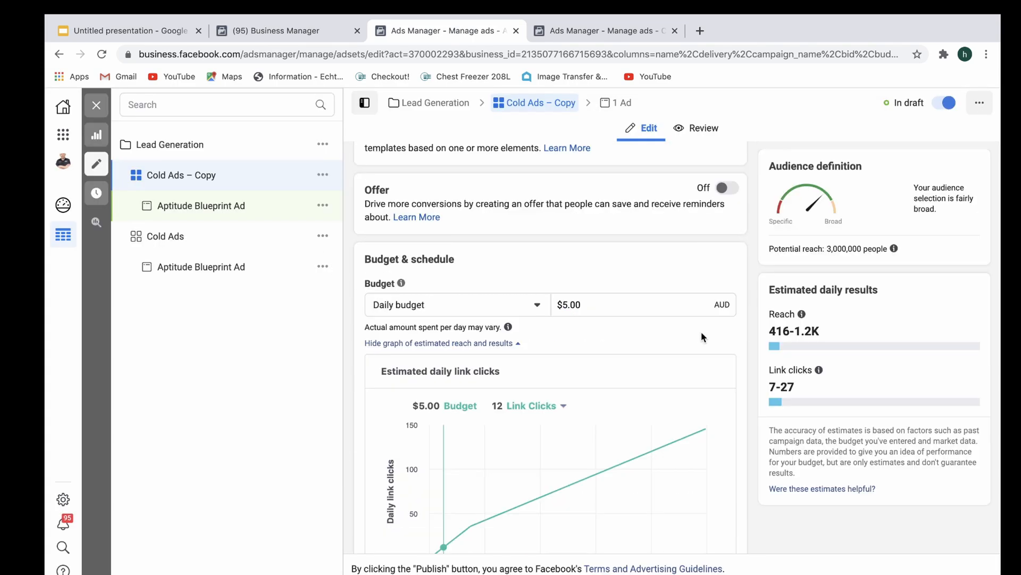
{"action": "mouse_move", "coordinate": [572, 326]}
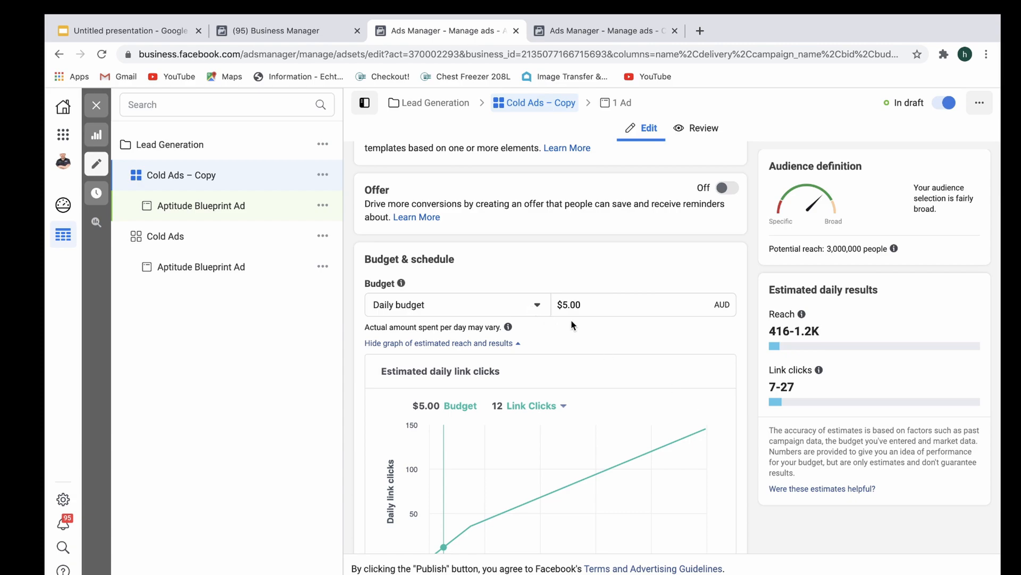
{"action": "left_click", "coordinate": [643, 304]}
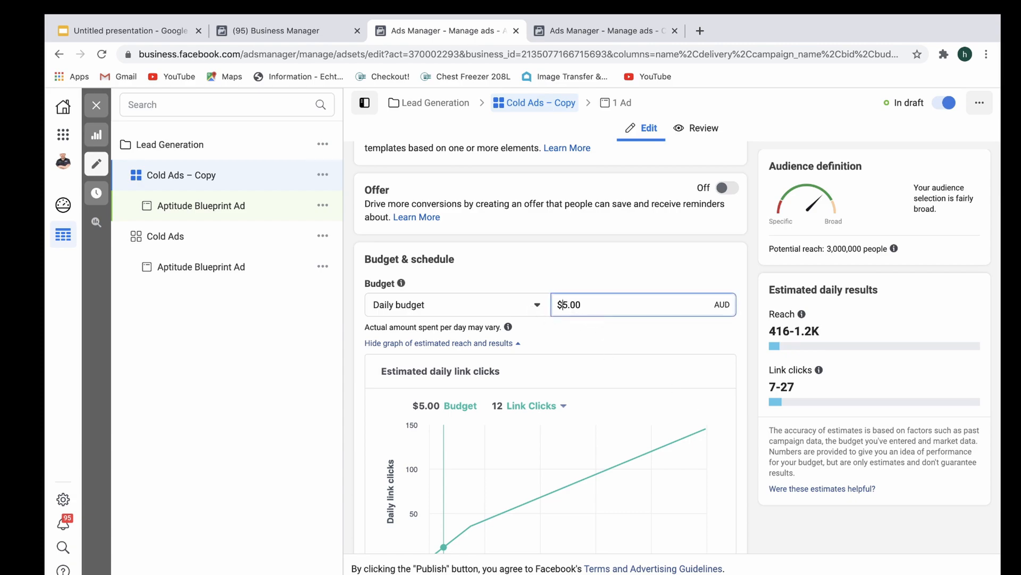
{"action": "type", "text": "1"}
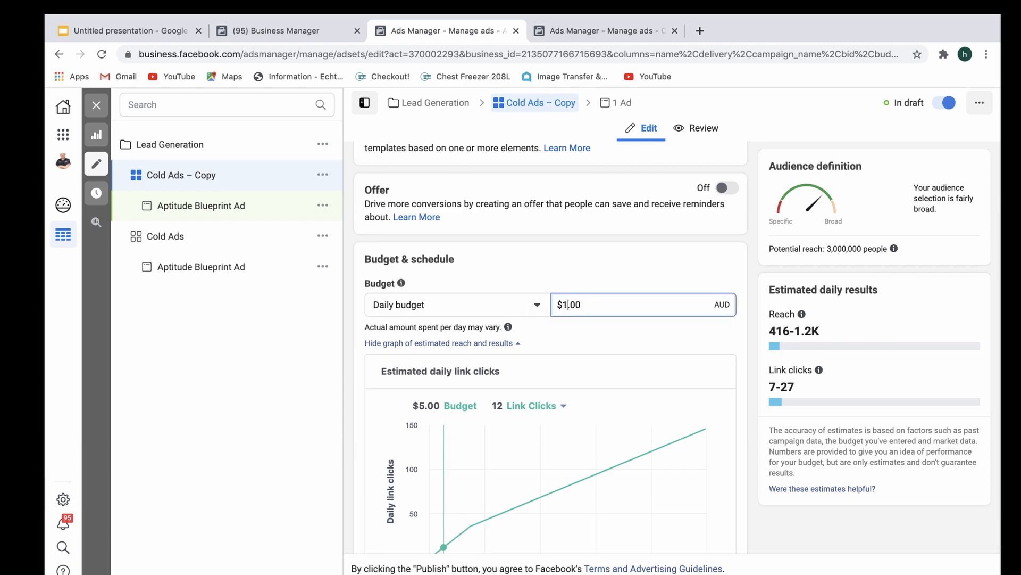
{"action": "key", "text": "Backspace"}
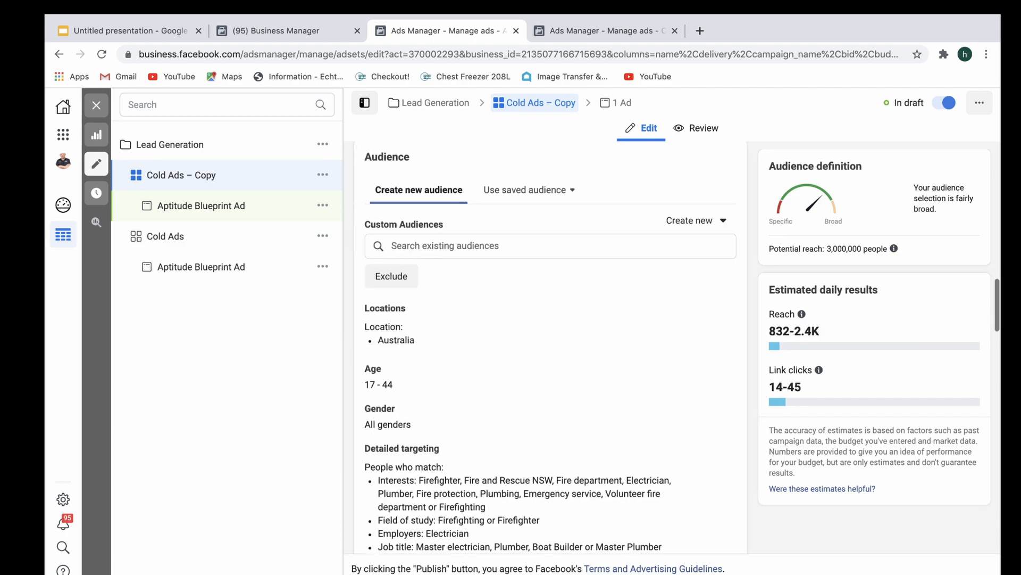
Scroll through Cold Ads – Copy's Audience and Placements sections.
{"action": "scroll", "scroll_direction": "down", "scroll_amount": 3}
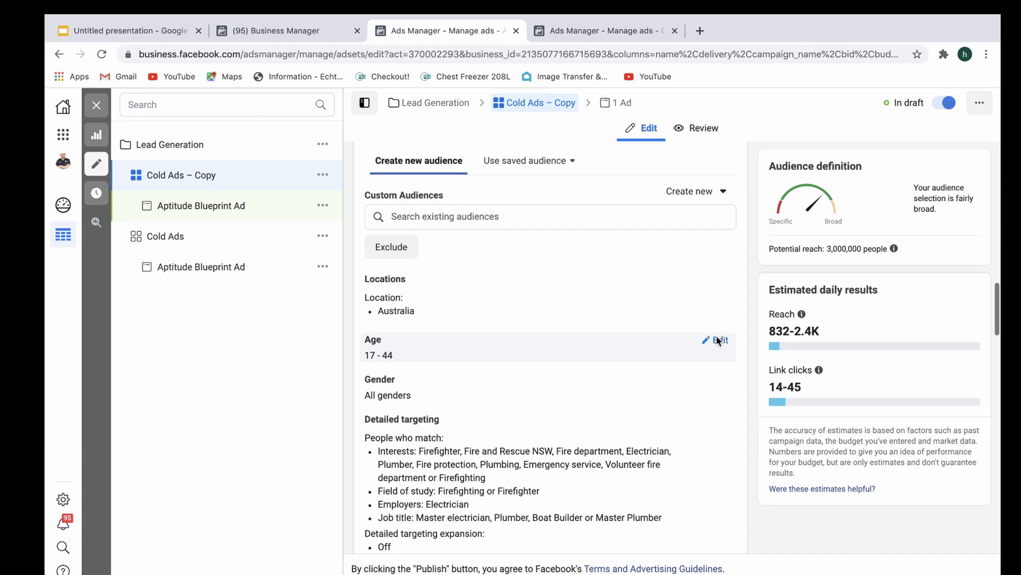
{"action": "scroll", "scroll_direction": "down", "scroll_amount": 3}
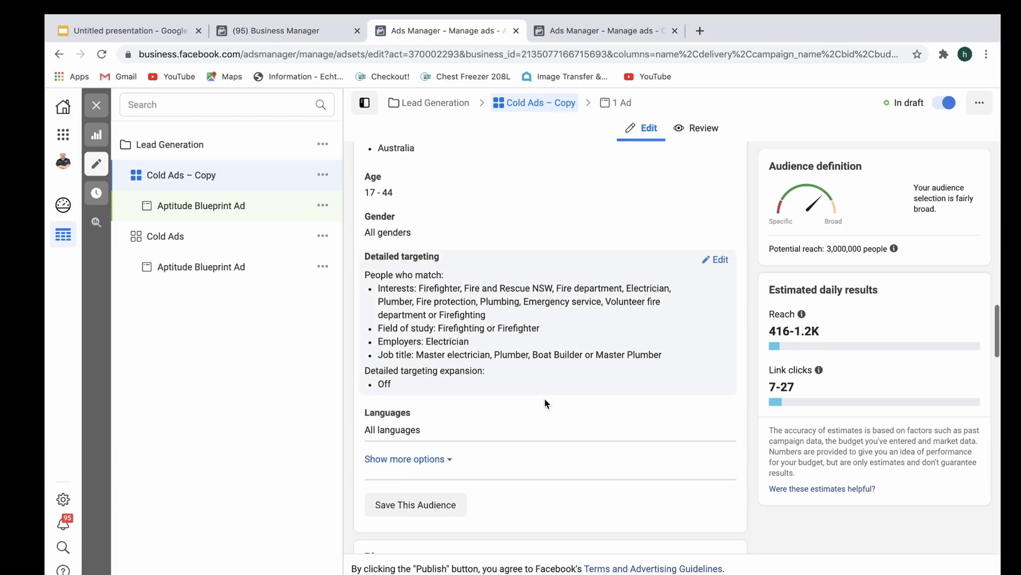
{"action": "scroll", "scroll_direction": "down", "scroll_amount": 3}
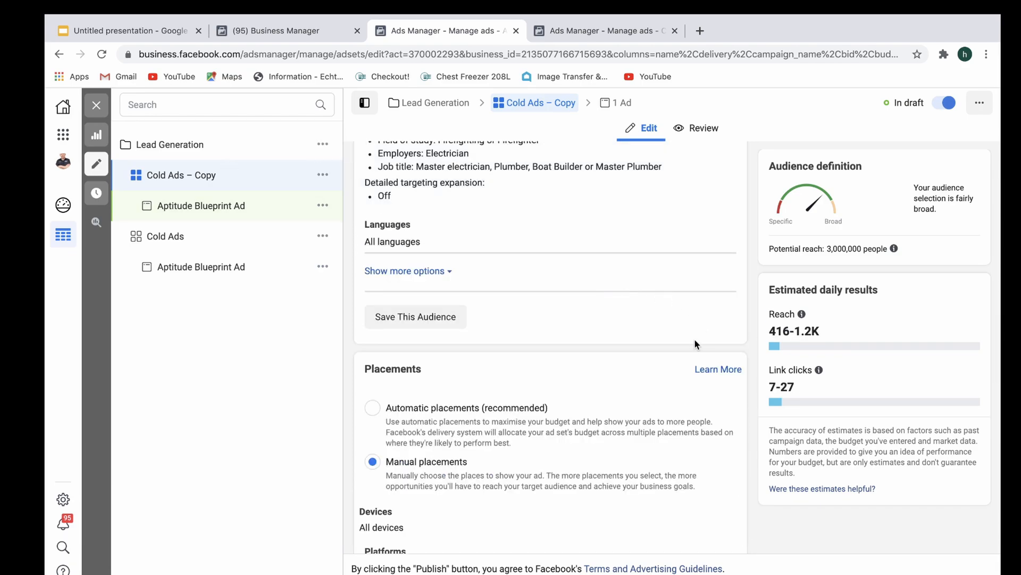
{"action": "scroll", "scroll_direction": "down", "scroll_amount": 3}
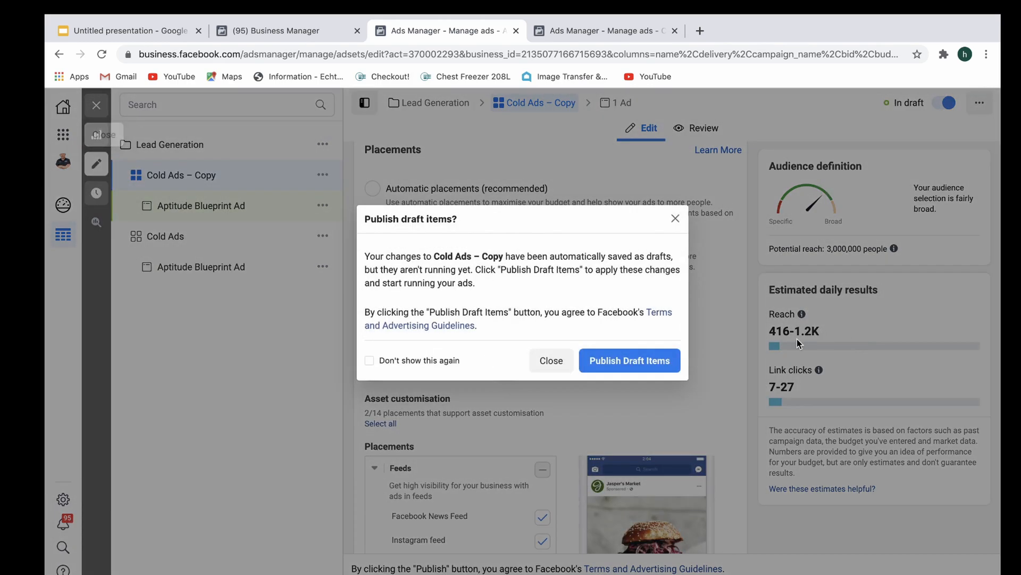
Dismiss the publish prompt, deselect Cold Ads – Copy, and return to Campaigns.
{"action": "left_click", "coordinate": [550, 360]}
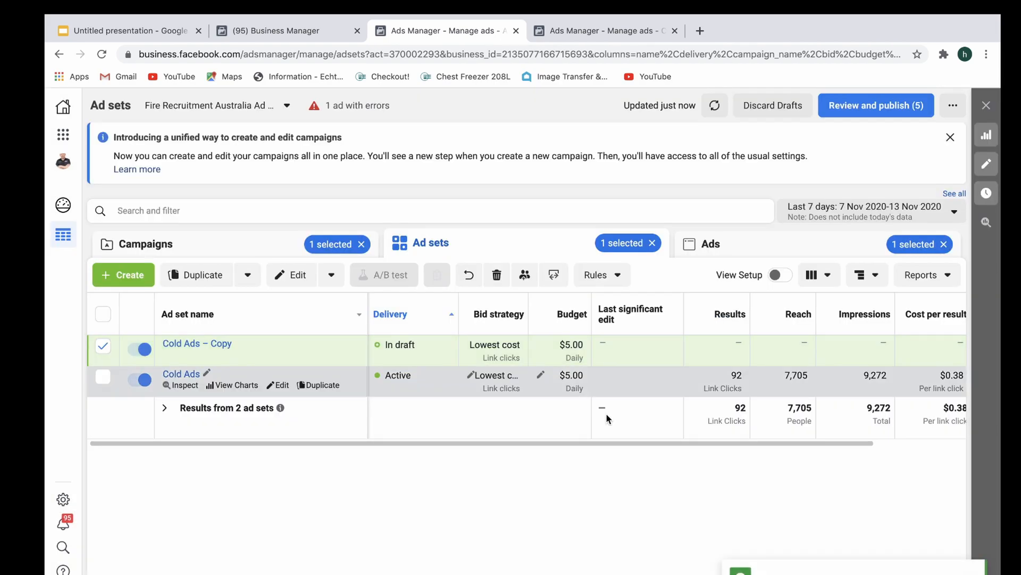
{"action": "left_click", "coordinate": [103, 346]}
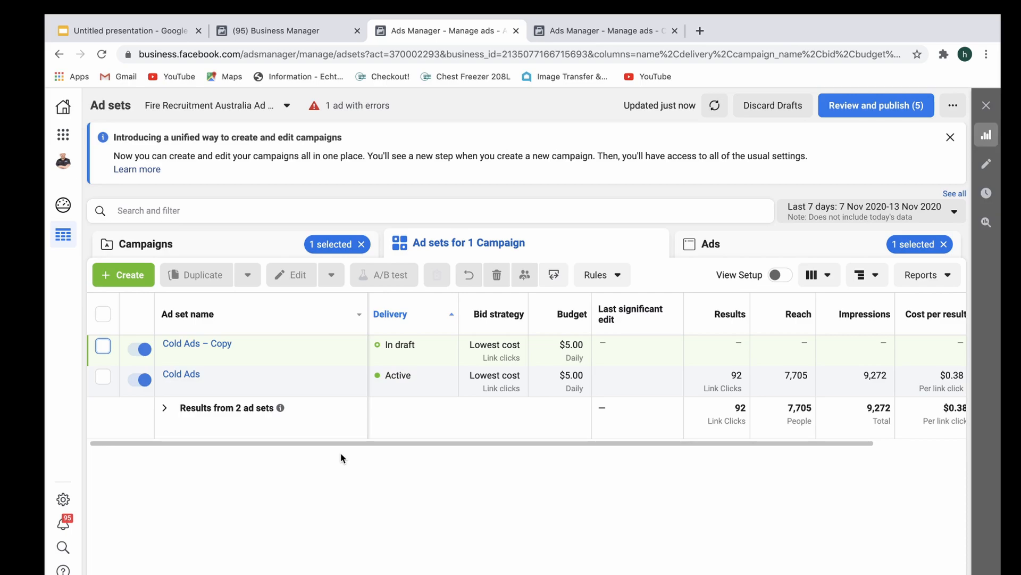
{"action": "left_click", "coordinate": [148, 243]}
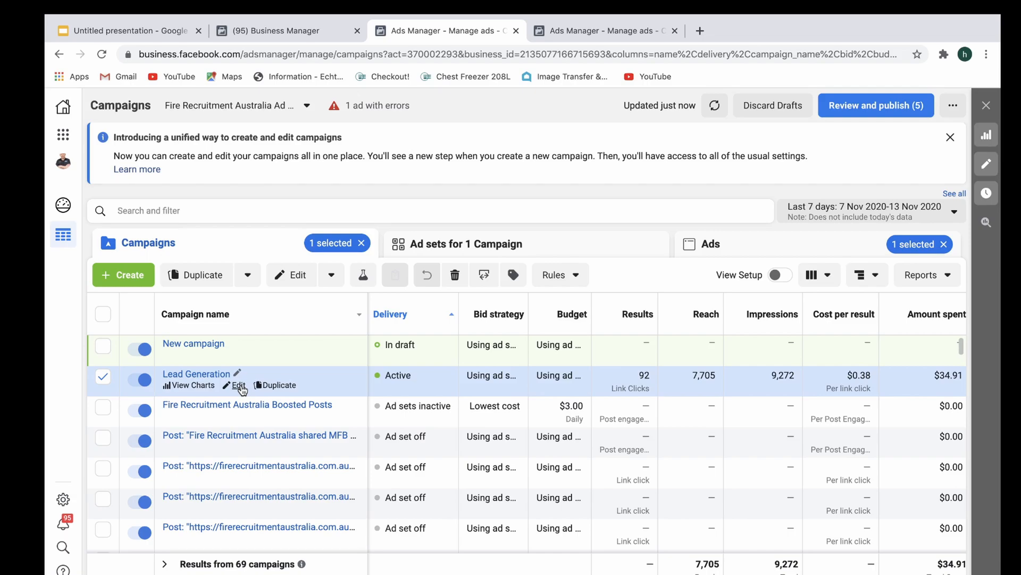
{"action": "mouse_move", "coordinate": [383, 389]}
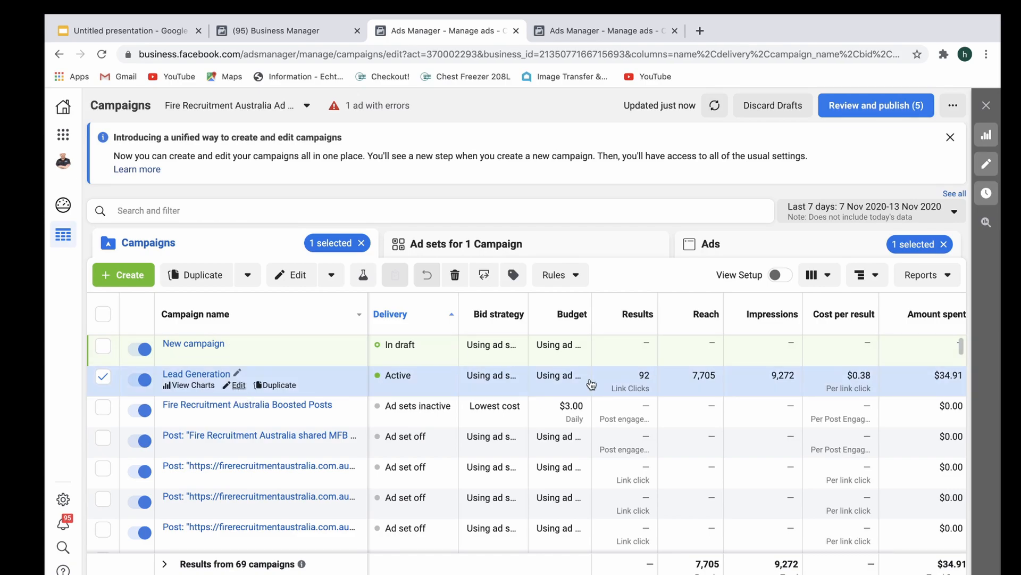
Edit Lead Generation again to confirm budget optimisation remains off.
{"action": "left_click", "coordinate": [237, 386]}
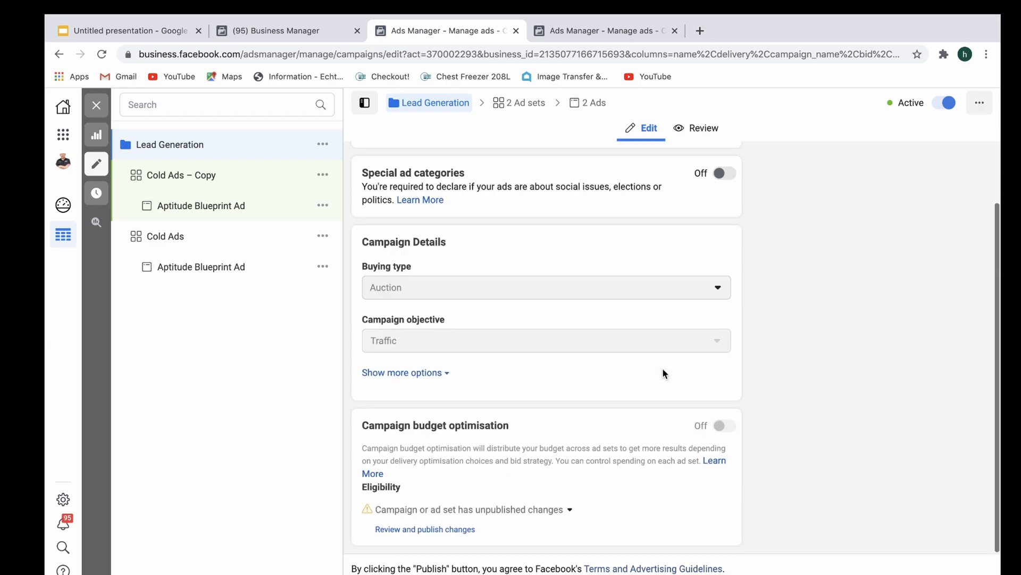
{"action": "mouse_move", "coordinate": [721, 426]}
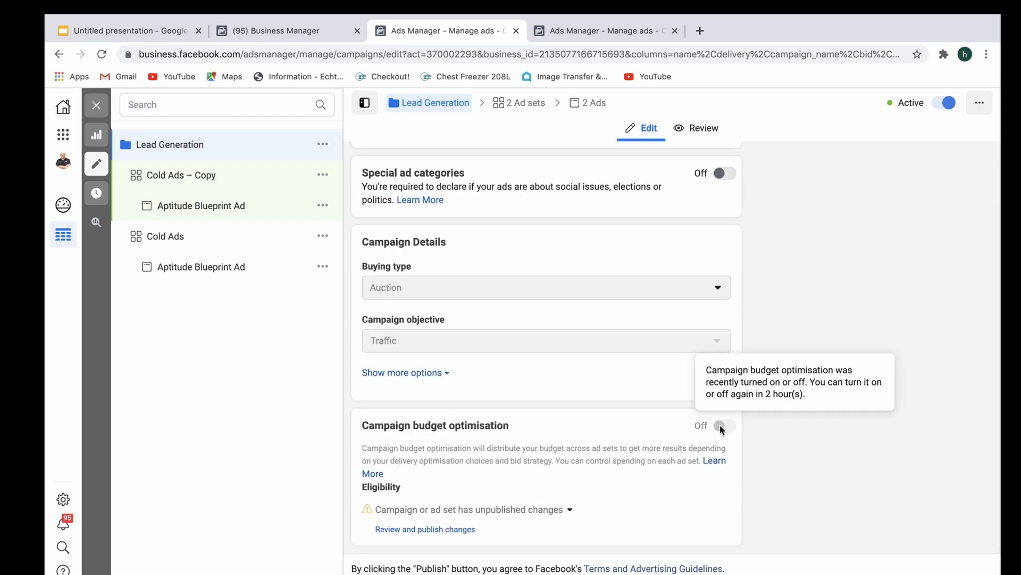
{"action": "mouse_move", "coordinate": [731, 424]}
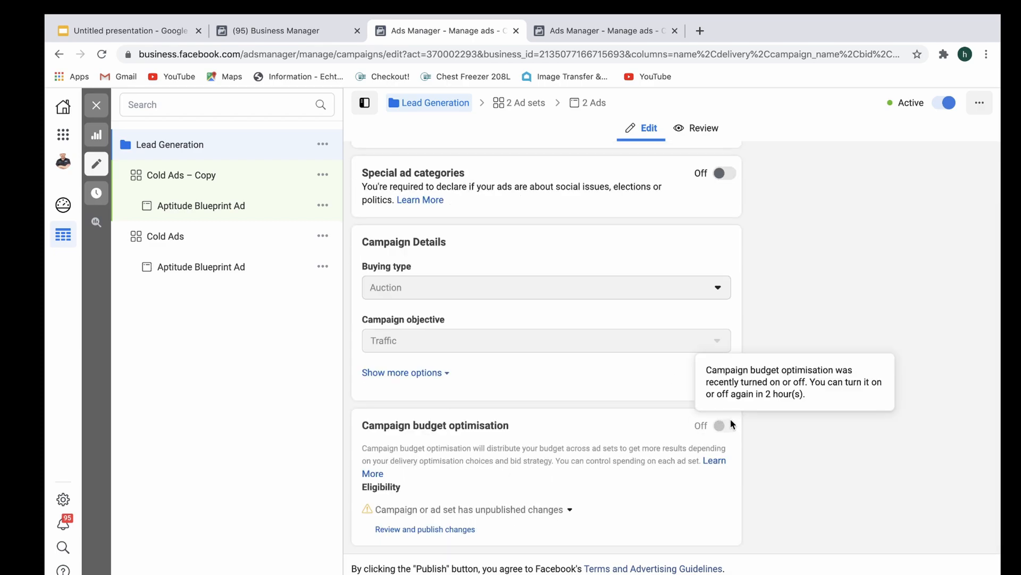
{"action": "mouse_move", "coordinate": [349, 212]}
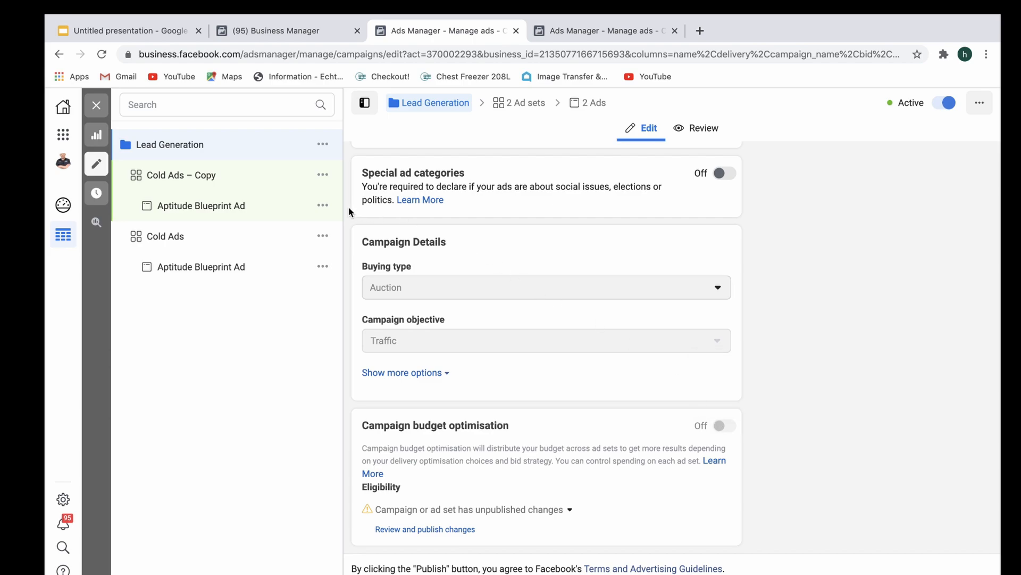
{"action": "mouse_move", "coordinate": [97, 105]}
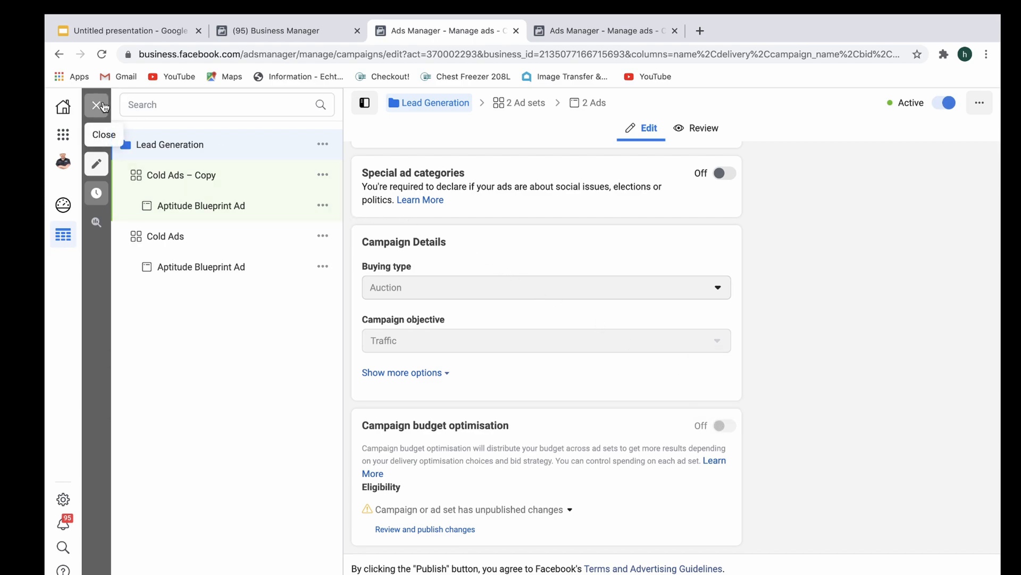
Close the Lead Generation editor side panel to return to the Campaigns table.
{"action": "left_click", "coordinate": [96, 105]}
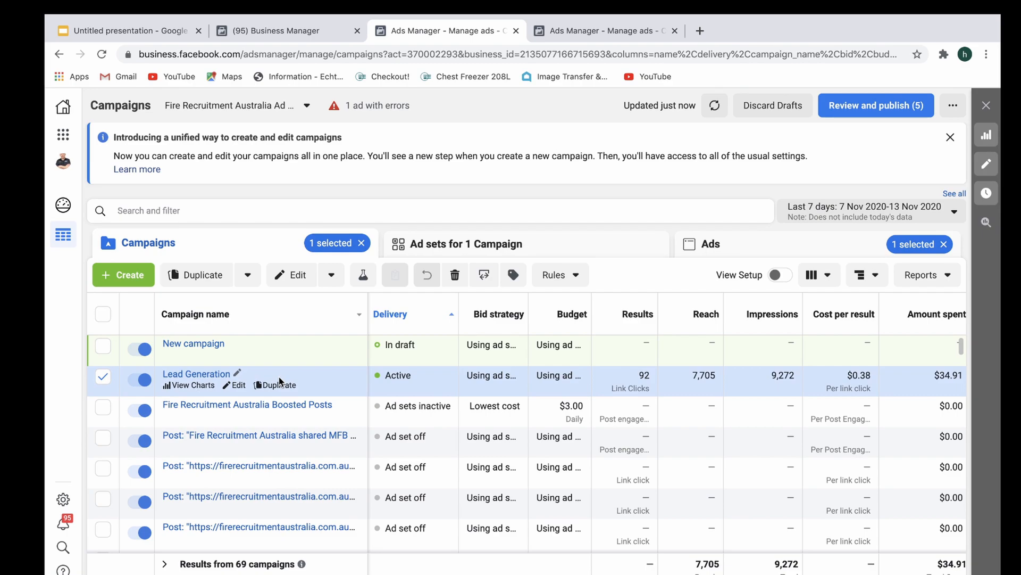
{"action": "mouse_move", "coordinate": [788, 487]}
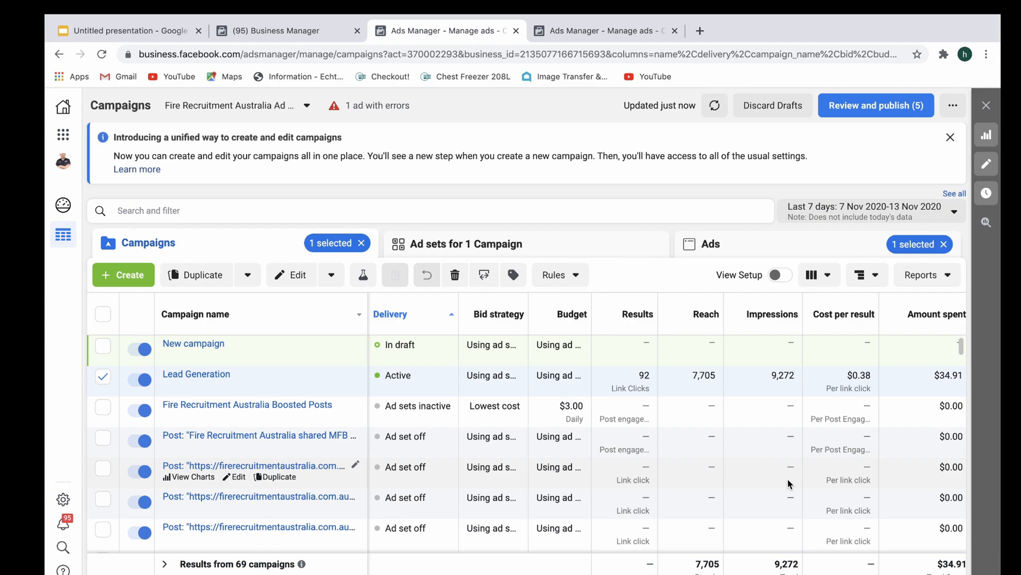
{"action": "mouse_move", "coordinate": [810, 505]}
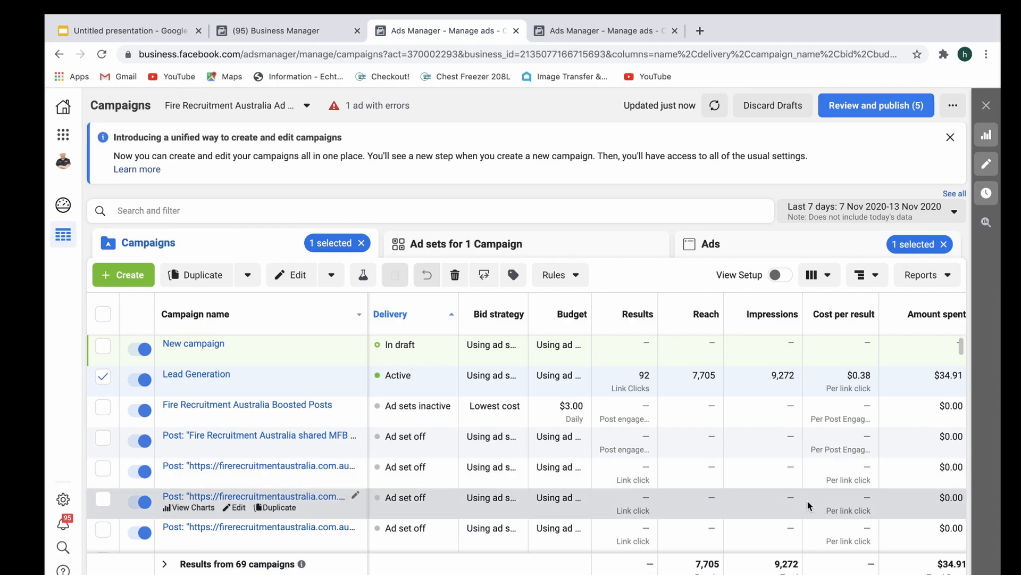